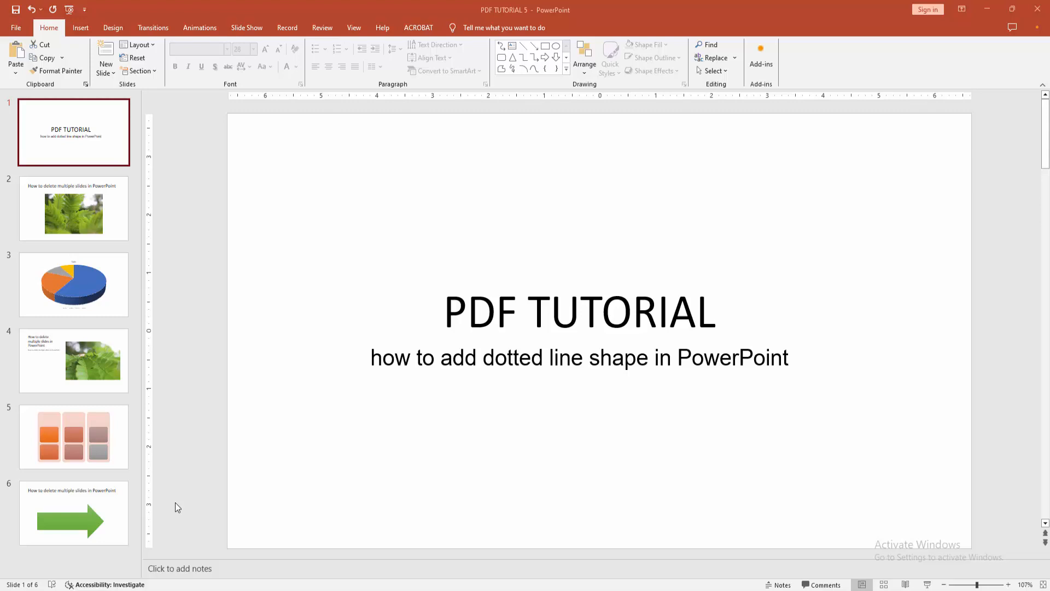
{"action": "mouse_move", "coordinate": [198, 482]}
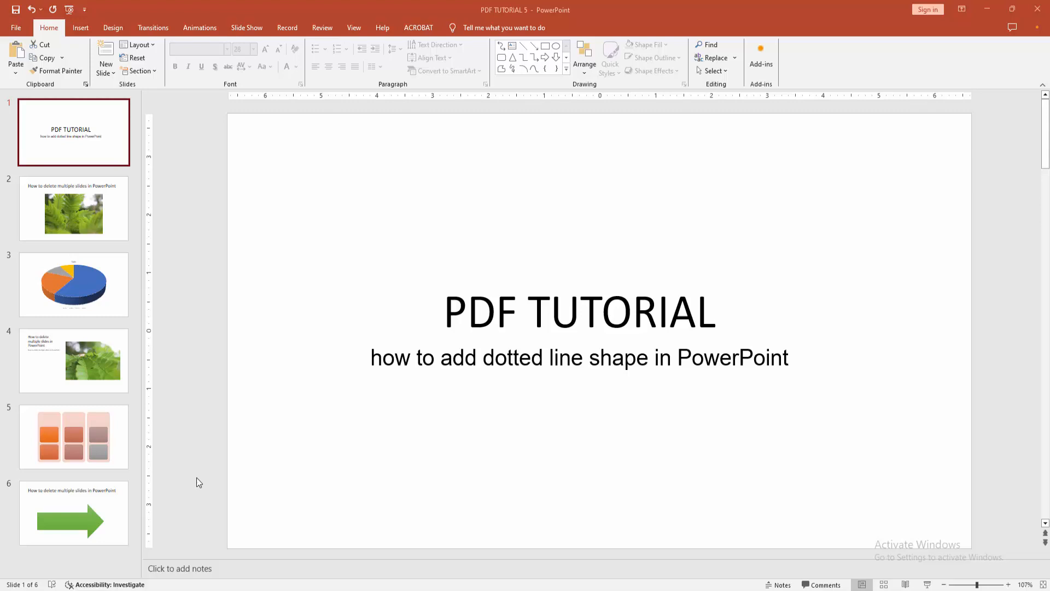
{"action": "mouse_move", "coordinate": [35, 42]}
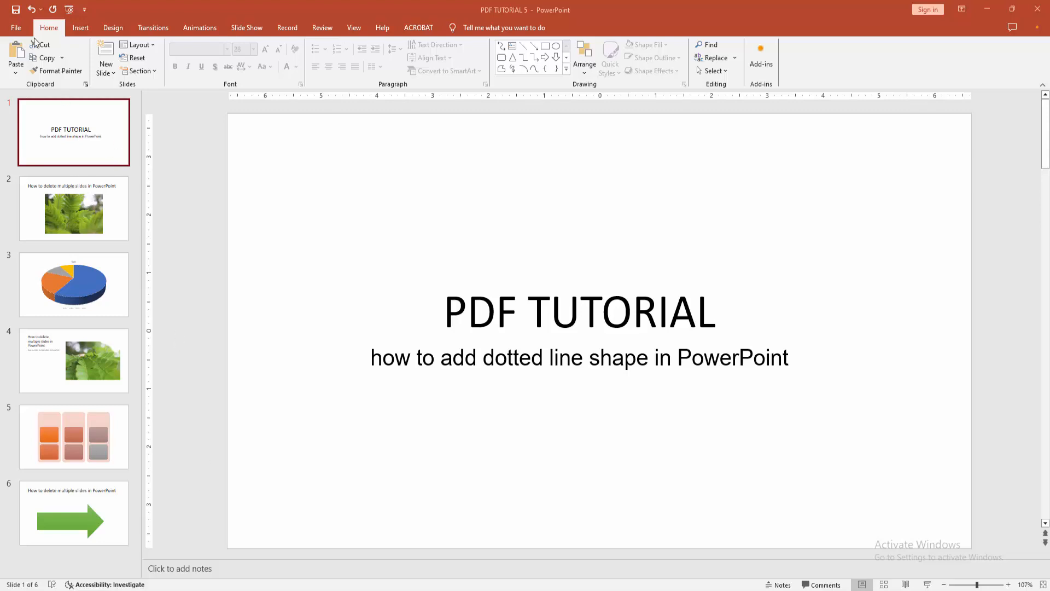
Add a blank slide 2 after the title slide and draw a thin horizontal line on it.
{"action": "left_click", "coordinate": [105, 67]}
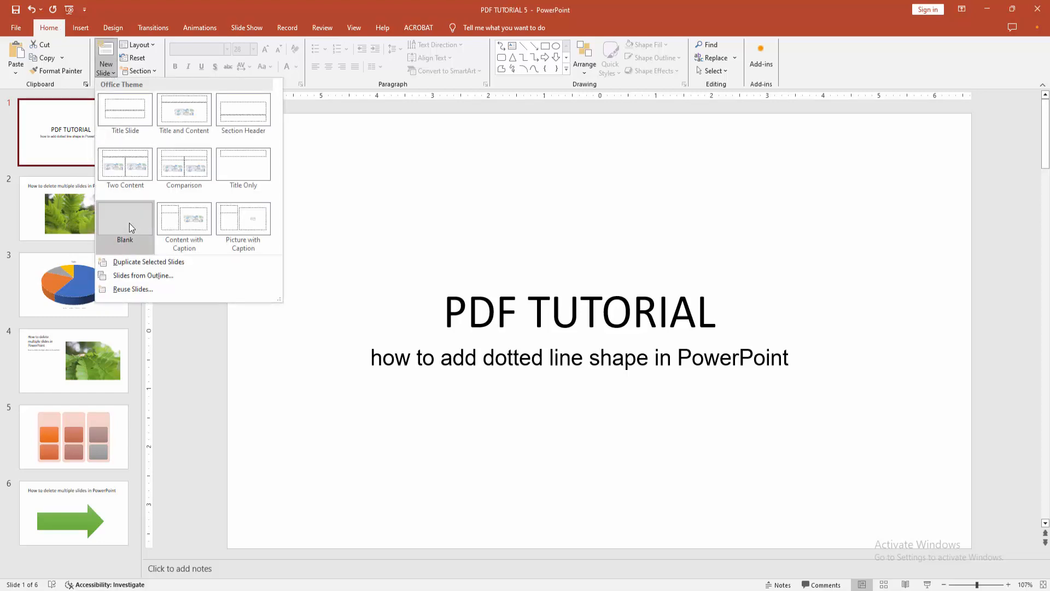
{"action": "left_click", "coordinate": [125, 217]}
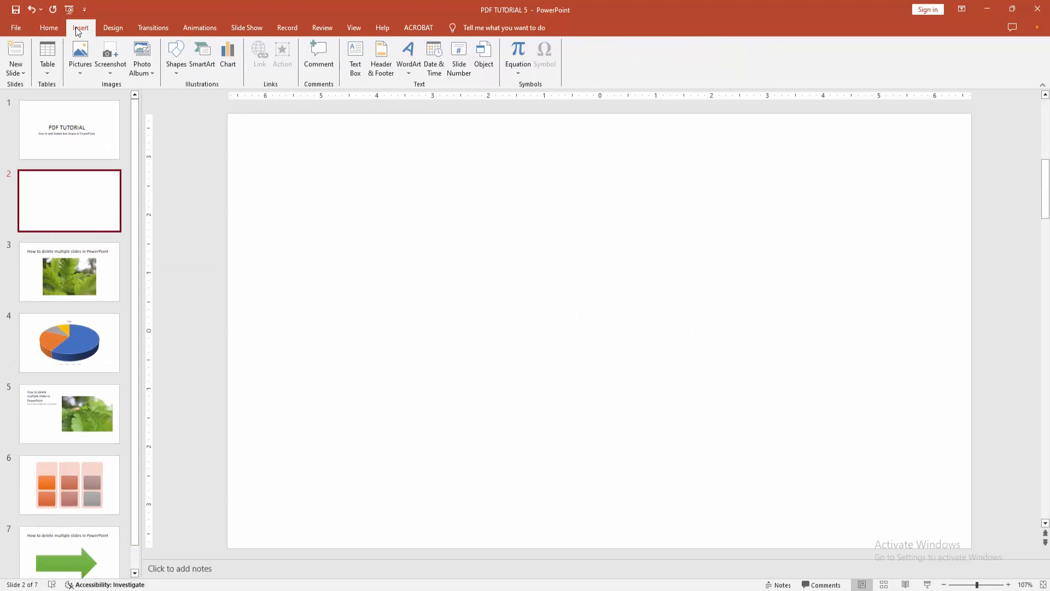
{"action": "mouse_move", "coordinate": [176, 48]}
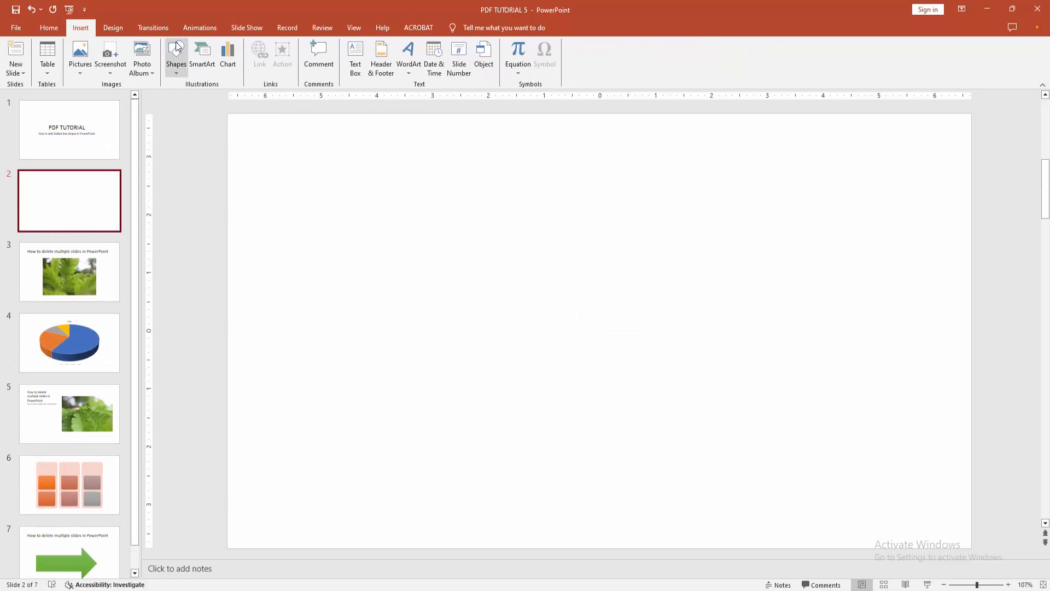
{"action": "left_click", "coordinate": [177, 53]}
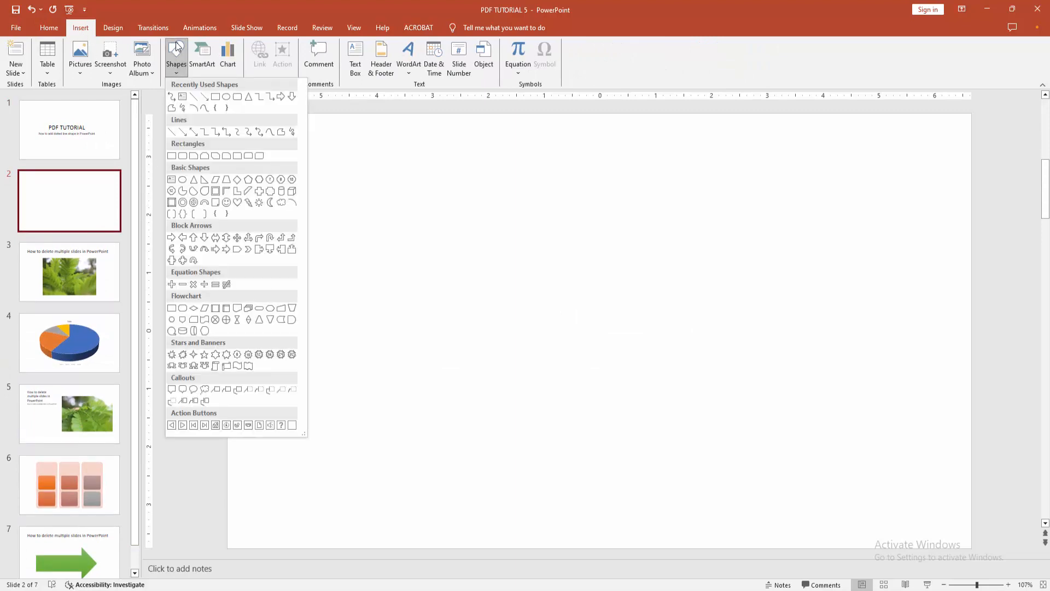
{"action": "mouse_move", "coordinate": [285, 160]}
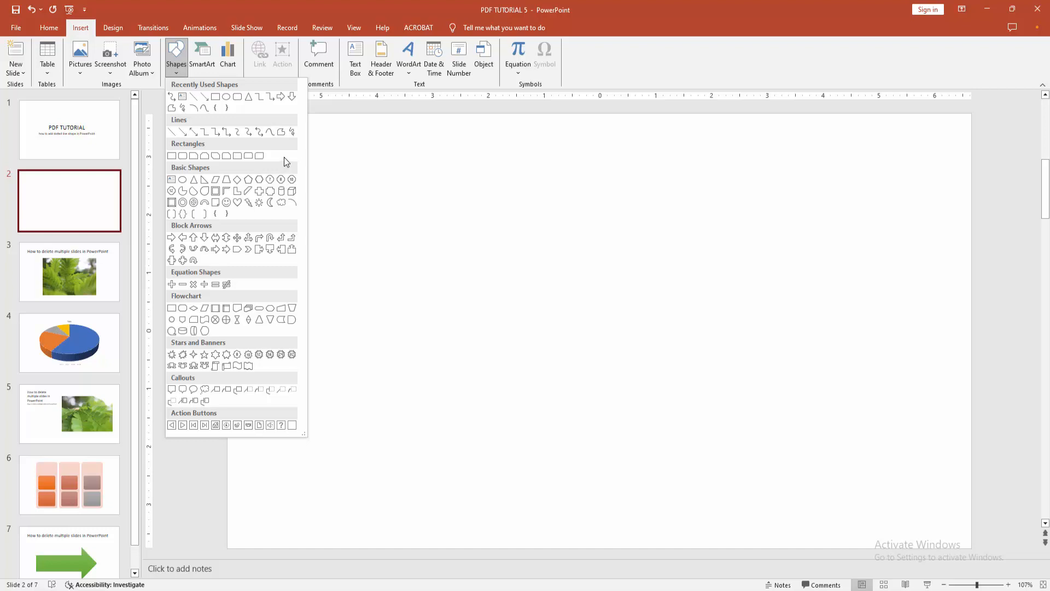
{"action": "mouse_move", "coordinate": [173, 133]}
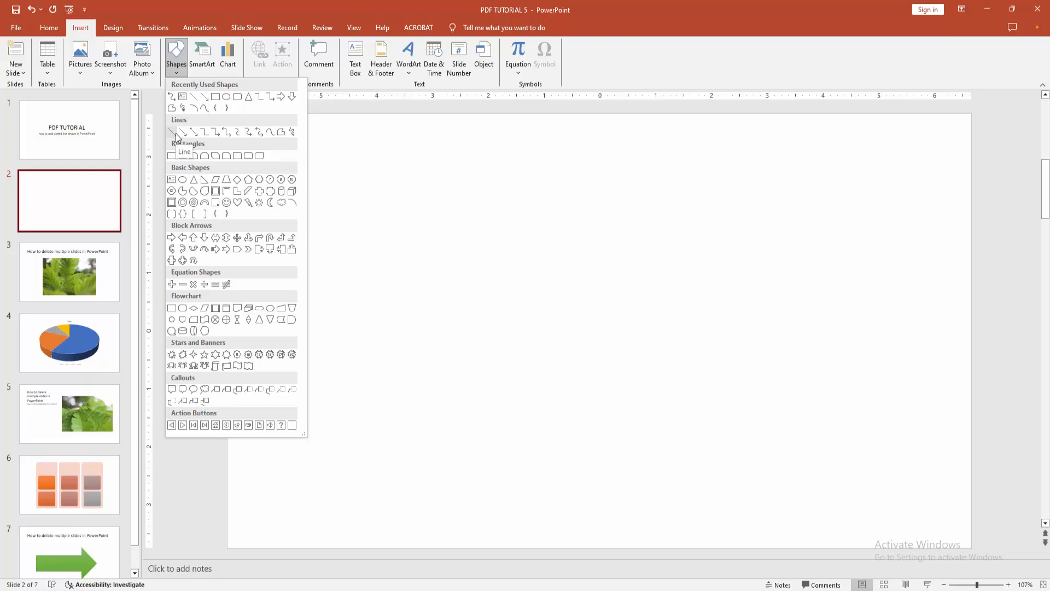
{"action": "left_click", "coordinate": [172, 133]}
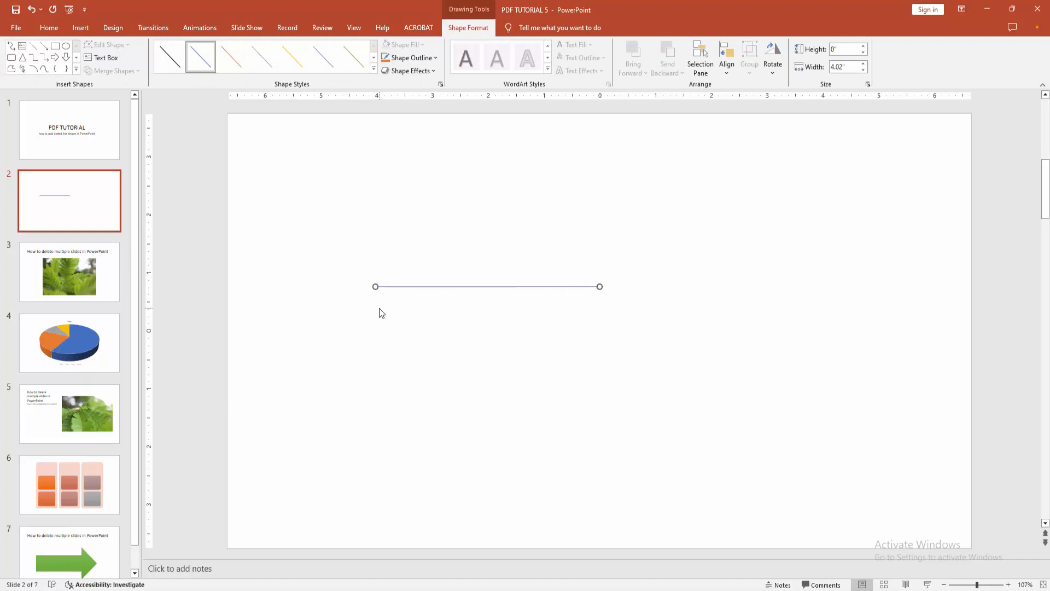
{"action": "mouse_move", "coordinate": [391, 288]}
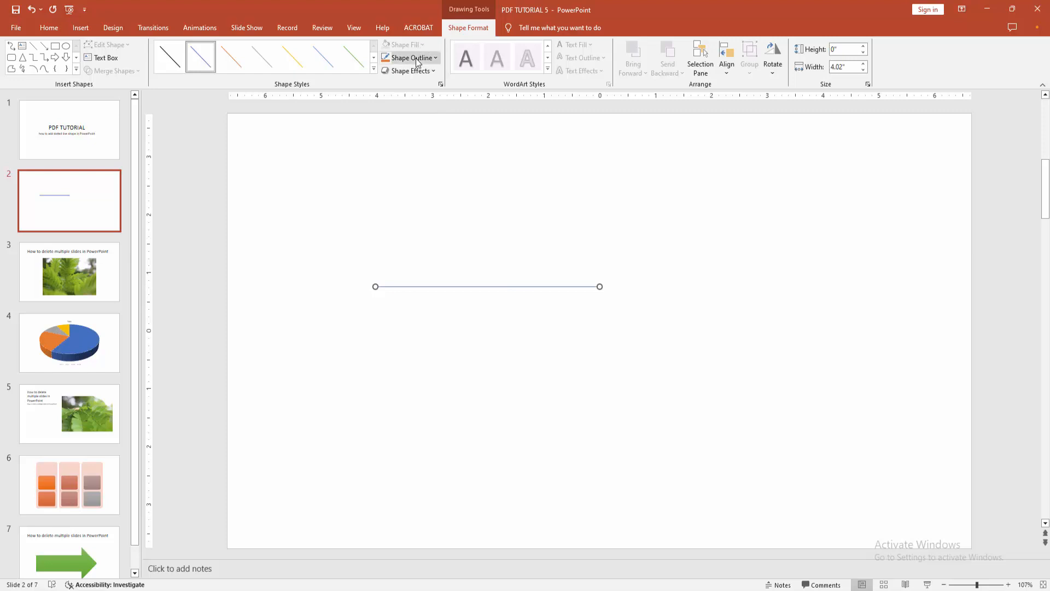
Give the line a red, heavier outline with a dashed pattern via Shape Outline > Dashes.
{"action": "left_click", "coordinate": [408, 58]}
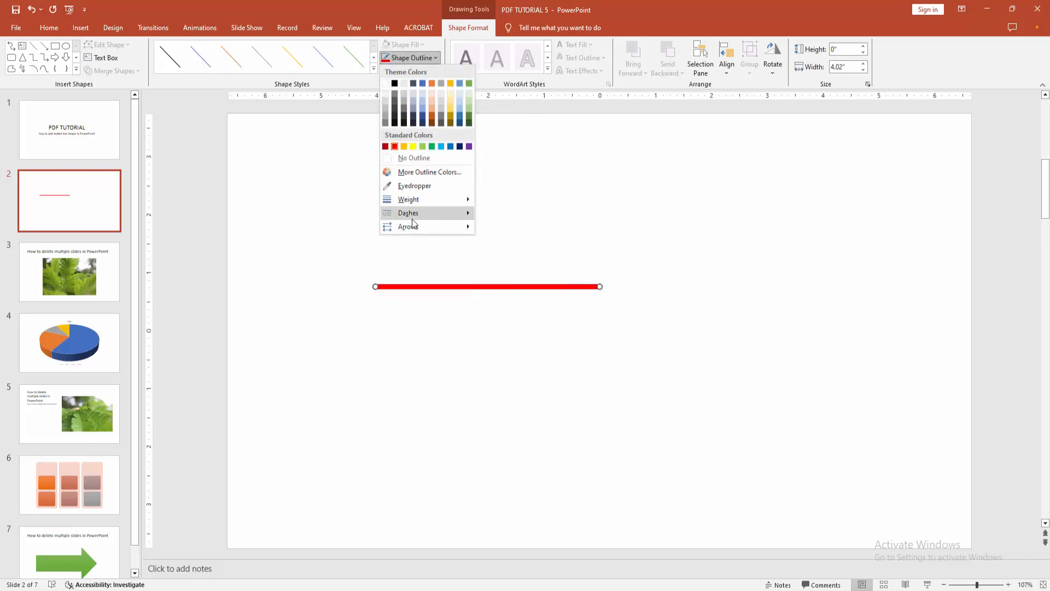
{"action": "left_click", "coordinate": [408, 213]}
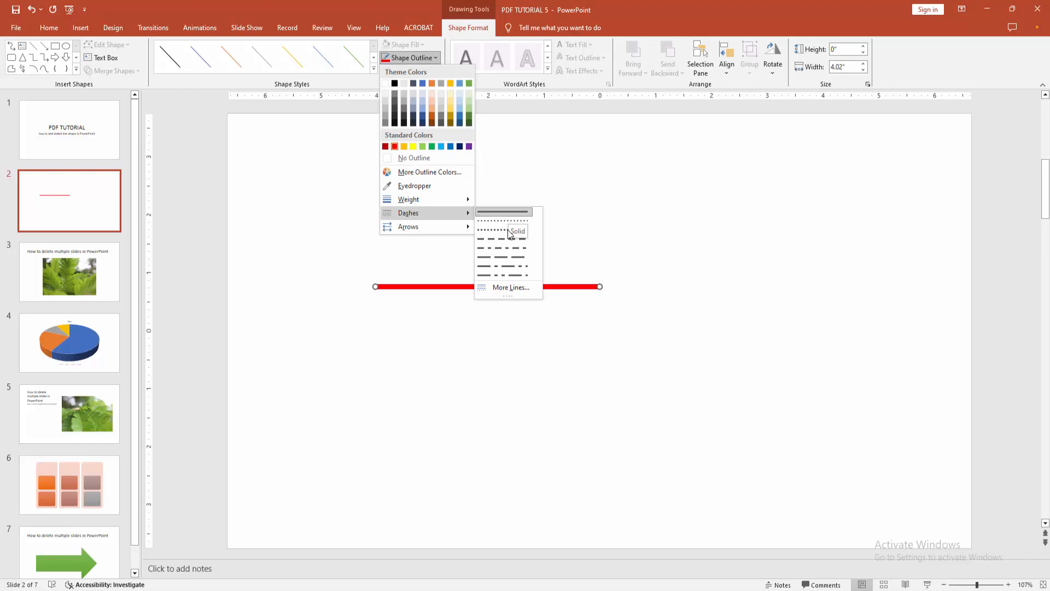
{"action": "left_click", "coordinate": [502, 230]}
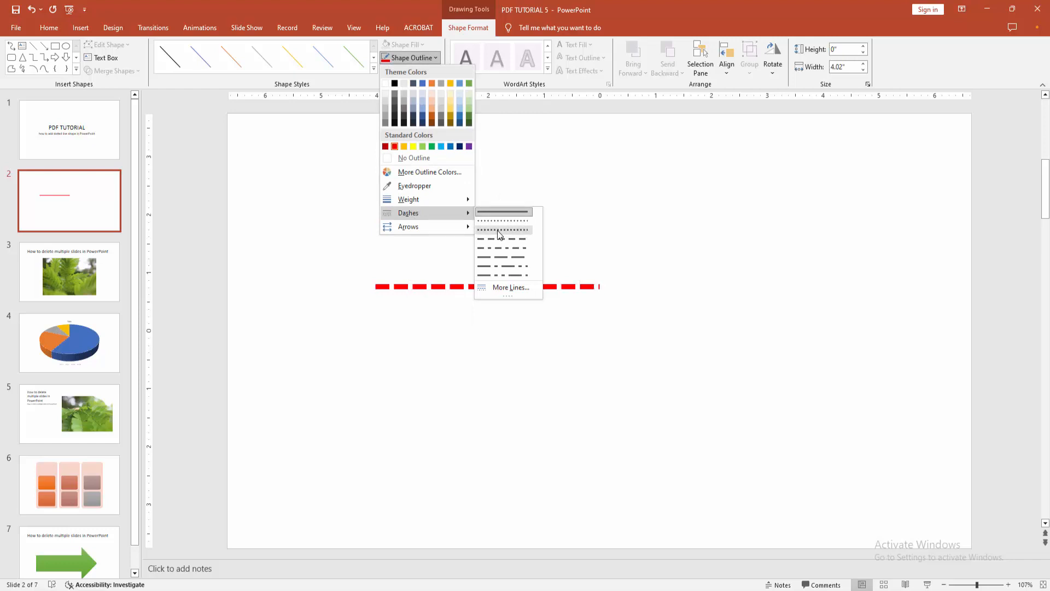
{"action": "left_click", "coordinate": [502, 219]}
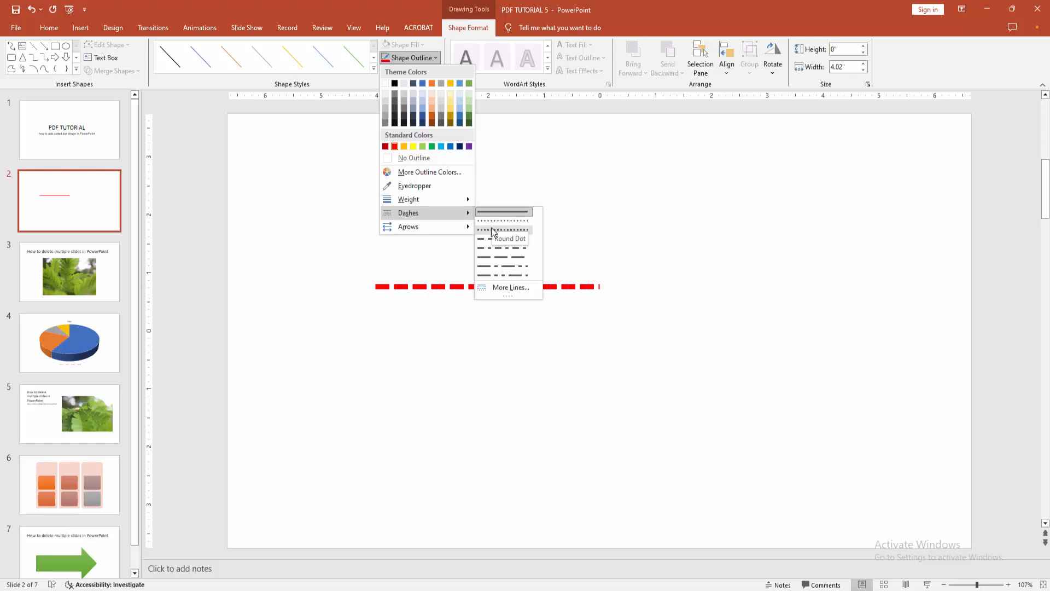
{"action": "left_click", "coordinate": [501, 256]}
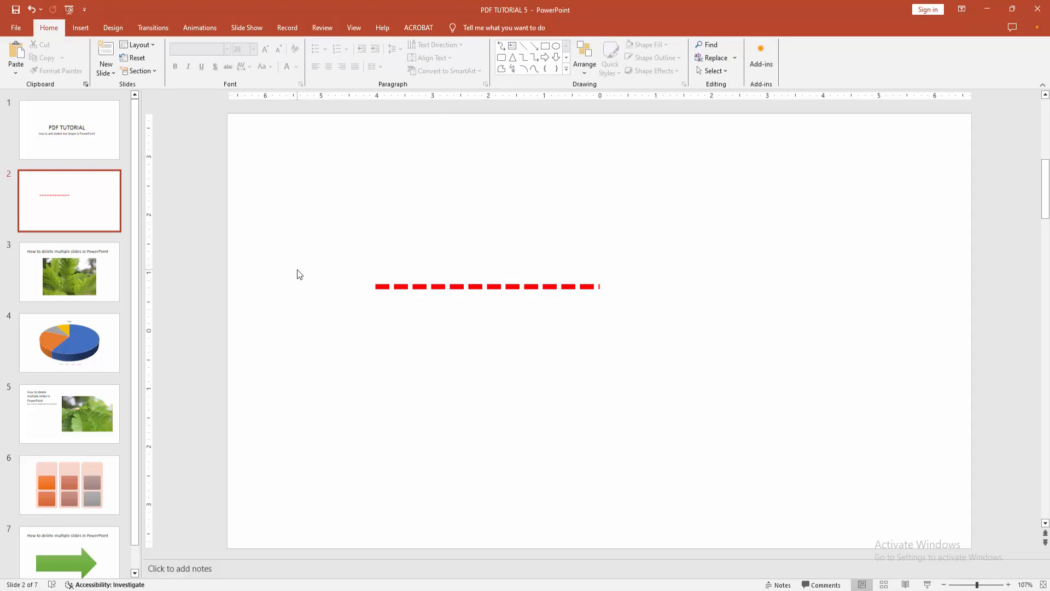
{"action": "mouse_move", "coordinate": [291, 274]}
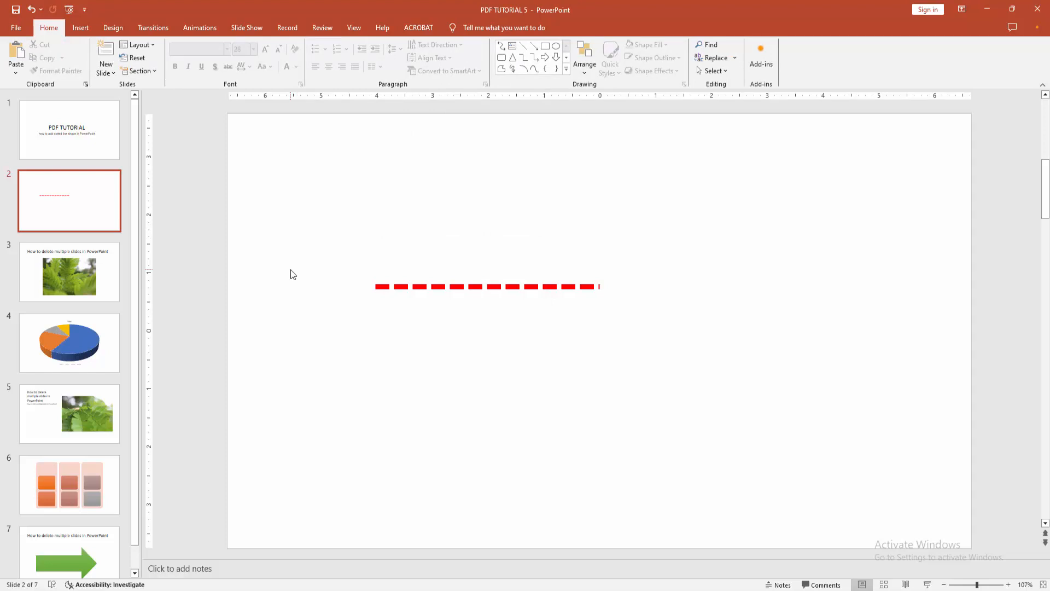